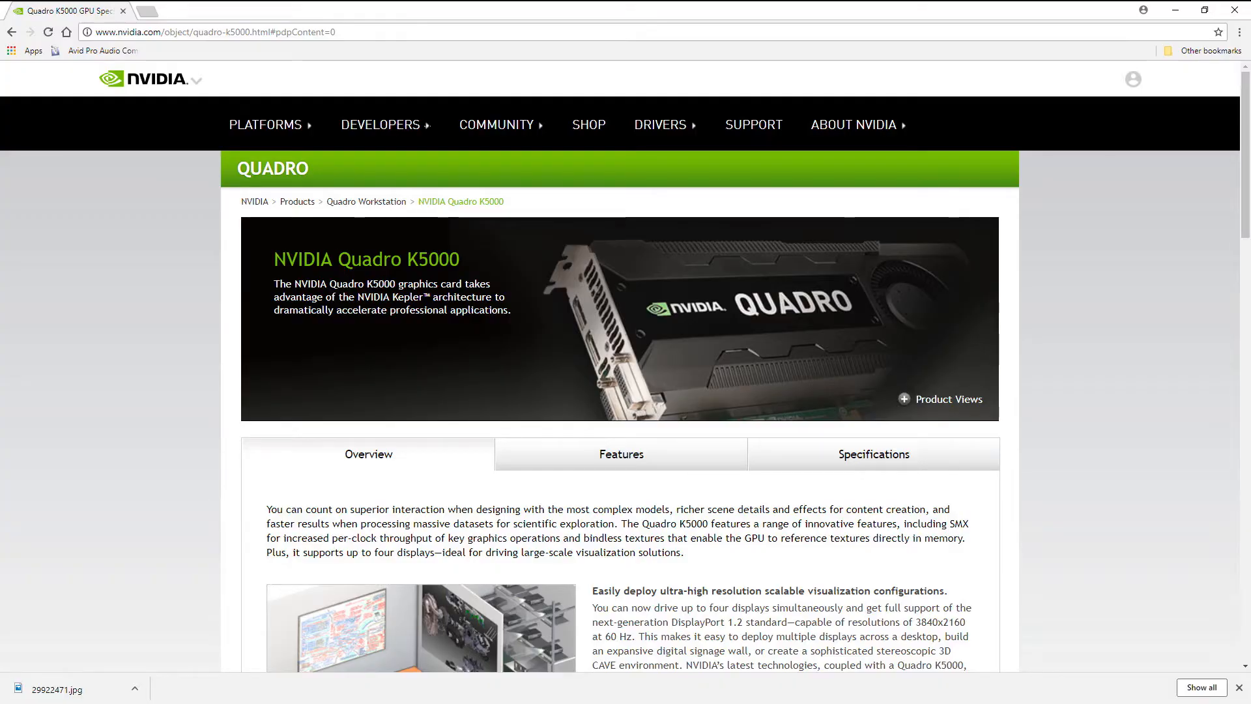
# Step: Show the Quadro K5000 specifications table with GPU, memory, display and energy specs
pyautogui.click(872, 454)
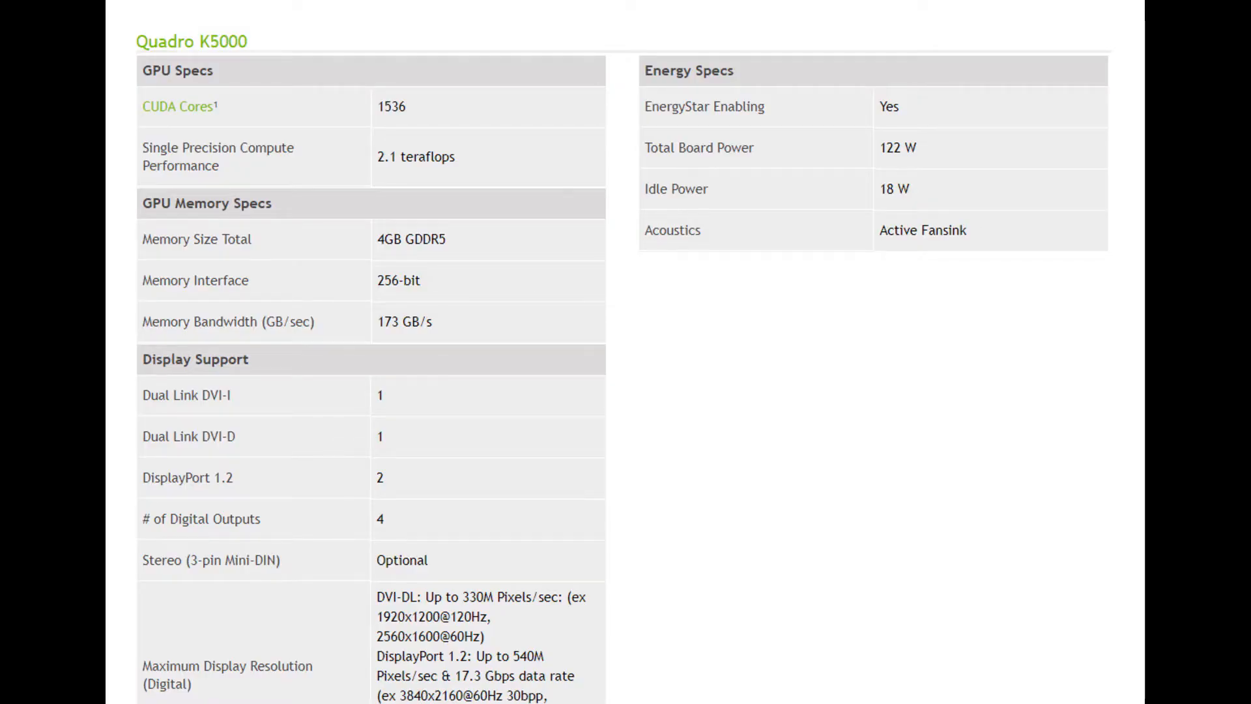